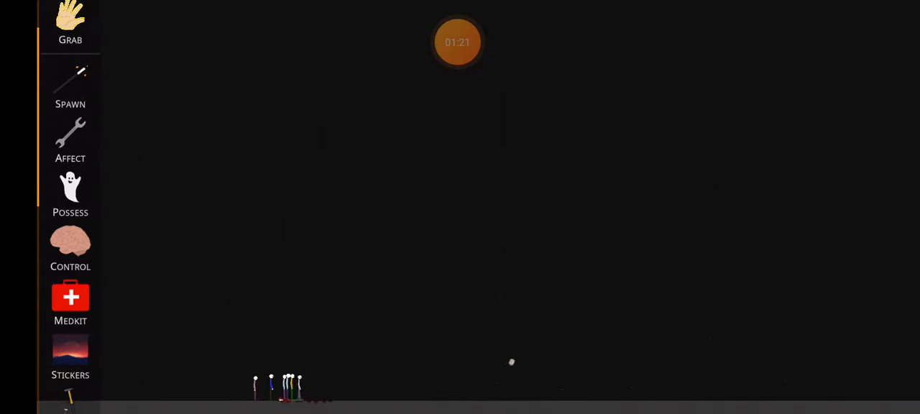
# Scroll the scene while the spawned stickmen shoot each other with guns.
pyautogui.scroll(-3)
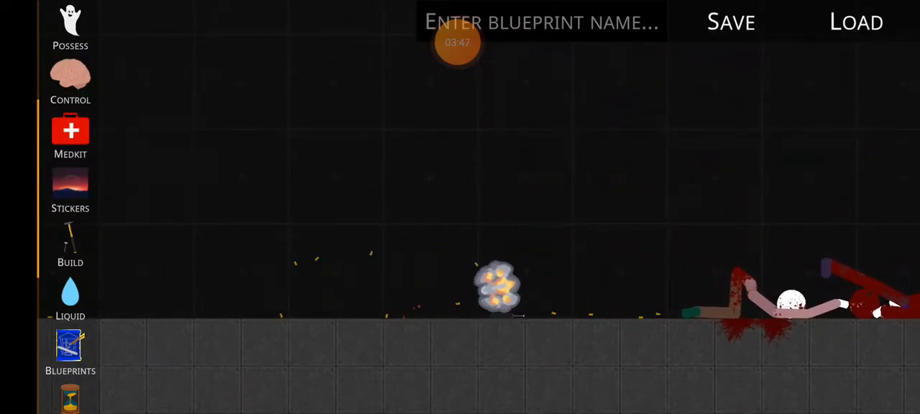
# Load a saved blueprint from the list into the scene, then bring up the Options dialog.
pyautogui.click(854, 21)
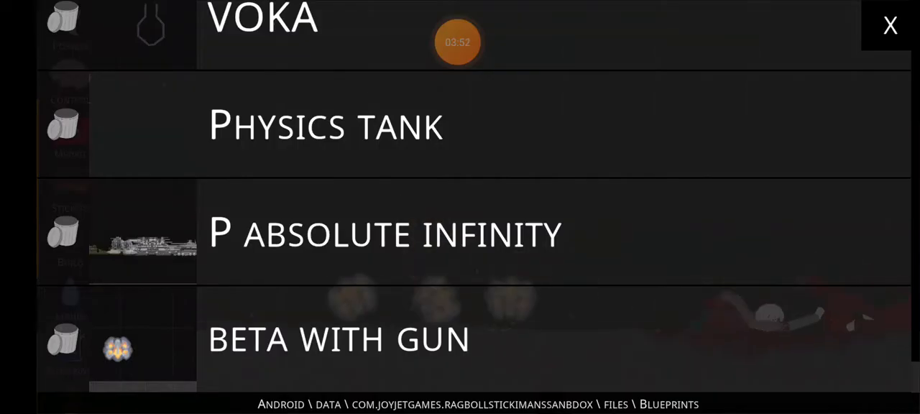
pyautogui.click(889, 25)
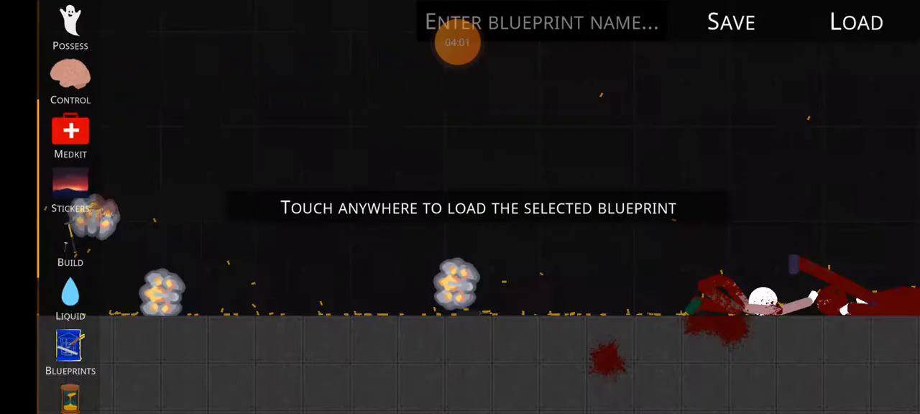
pyautogui.click(478, 209)
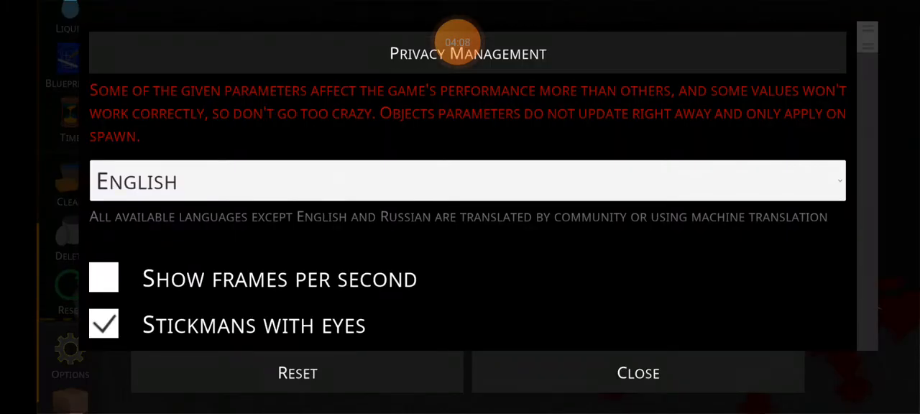
# Close the Options dialog and show the saved blueprint folders collection.
pyautogui.scroll(-3)
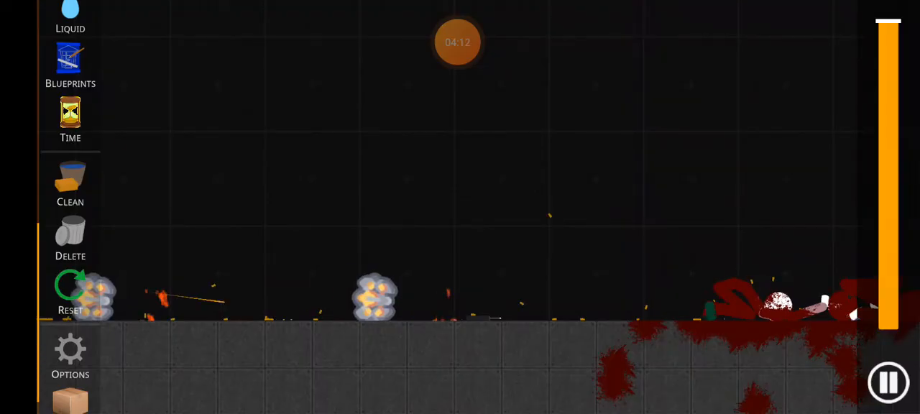
pyautogui.click(70, 287)
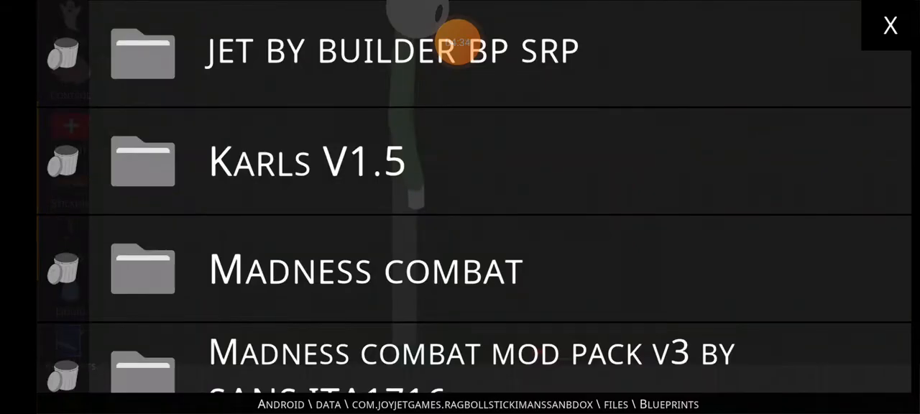
# Bring up the Medkit tools for the bloodied stickman and choose the Blood treatment.
pyautogui.scroll(-3)
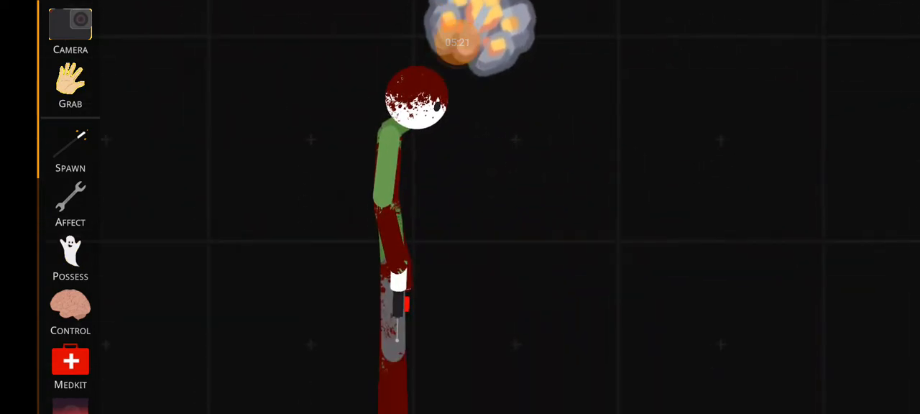
pyautogui.click(70, 363)
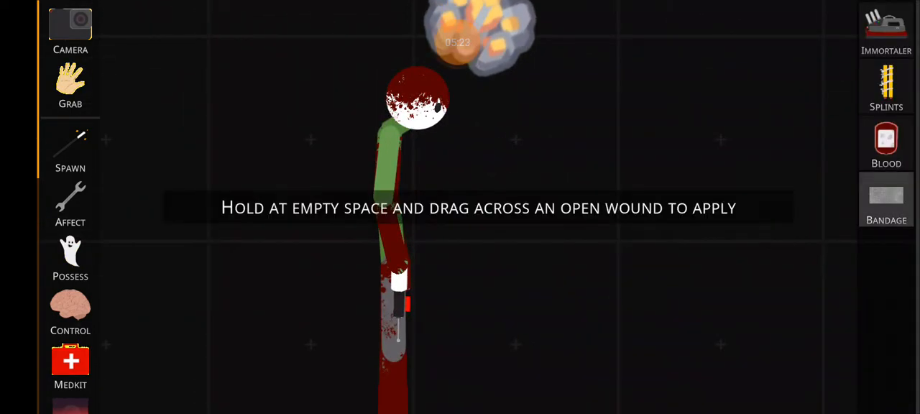
pyautogui.click(885, 140)
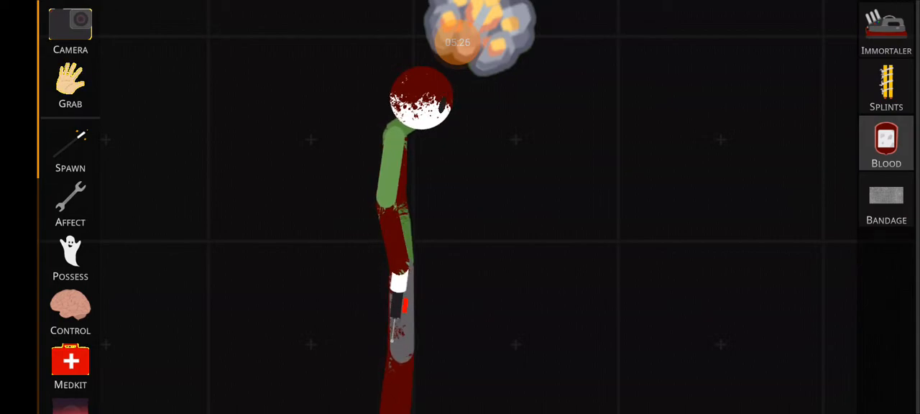